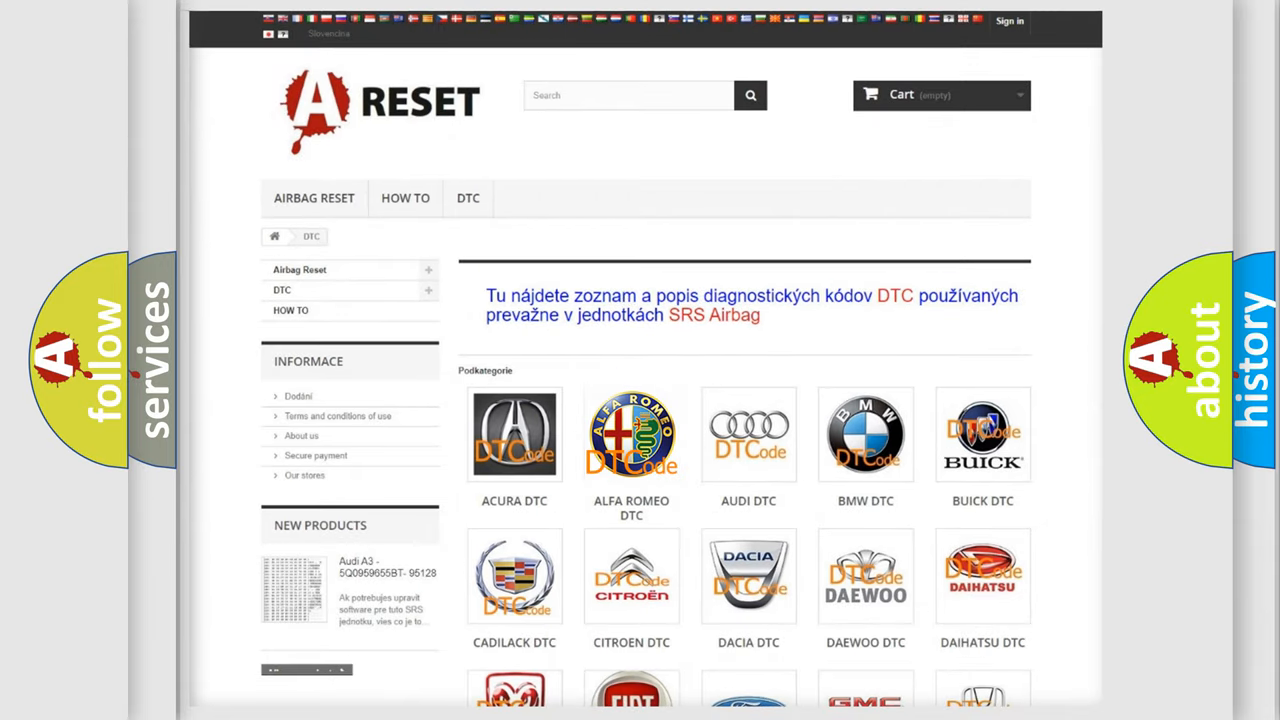
Browse the ALFA ROMEO DTC list down through its B, C and P trouble codes.
left_click(631, 434)
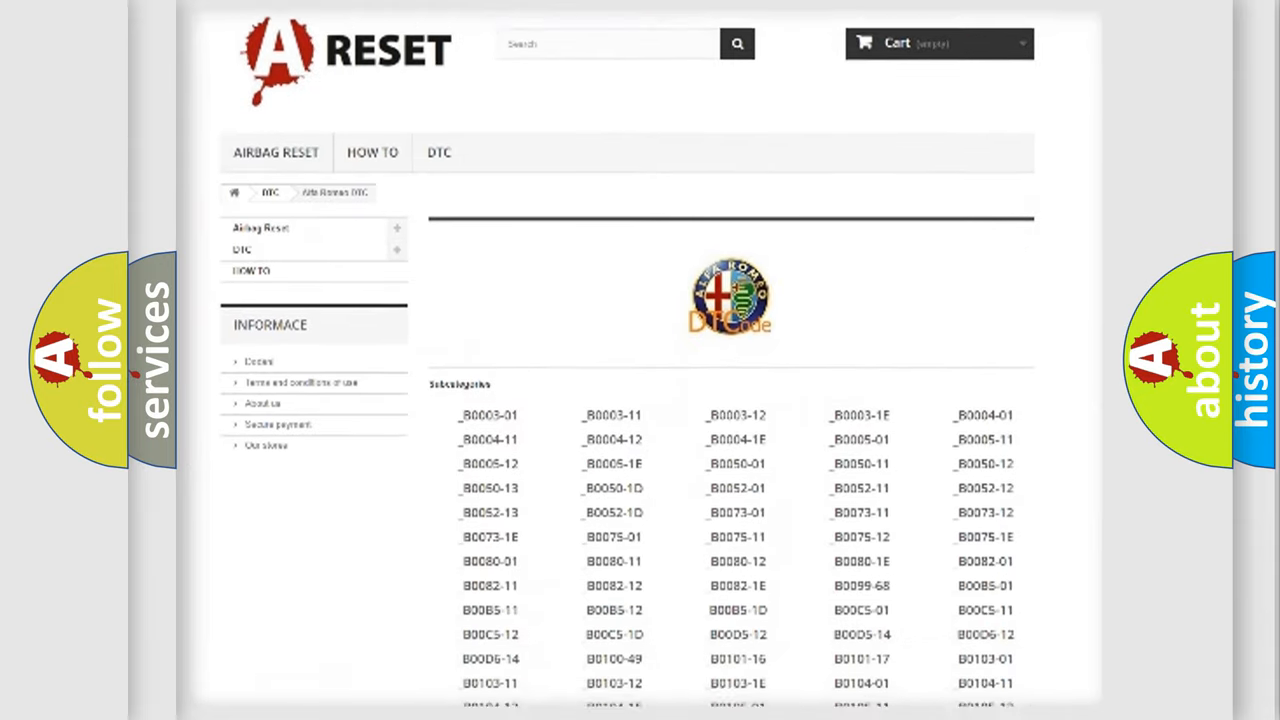
scroll("down", 3)
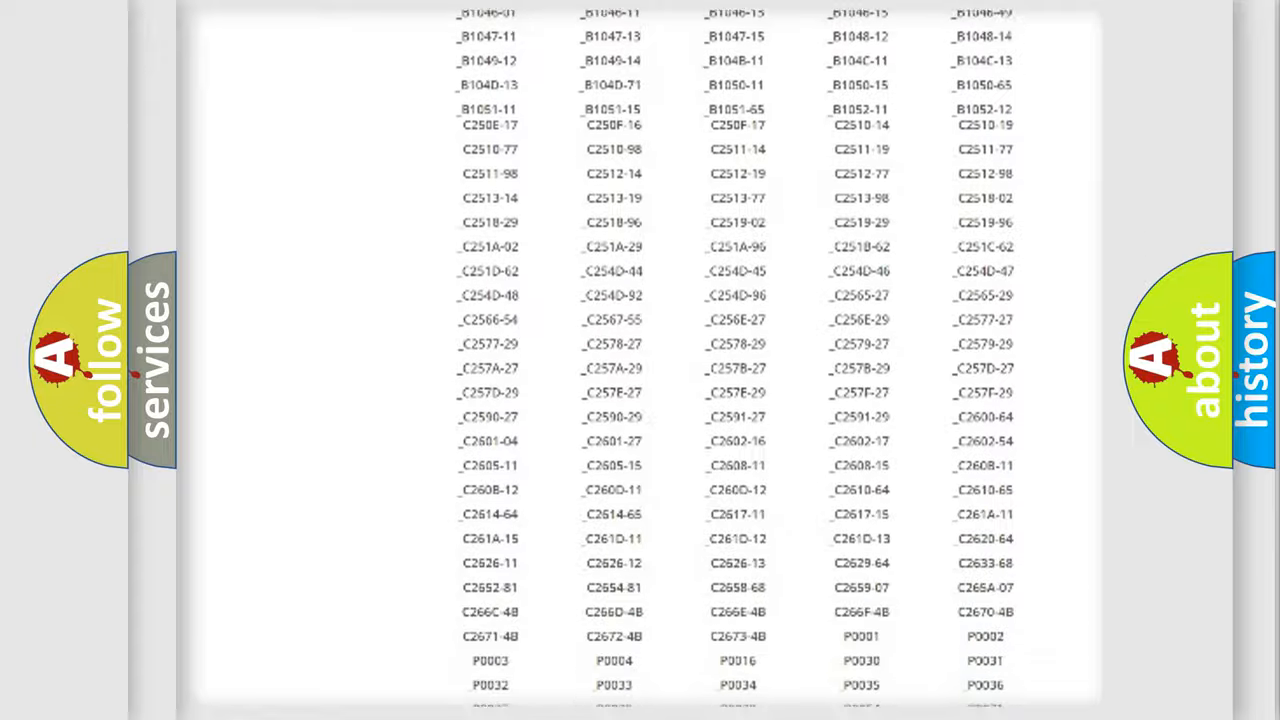